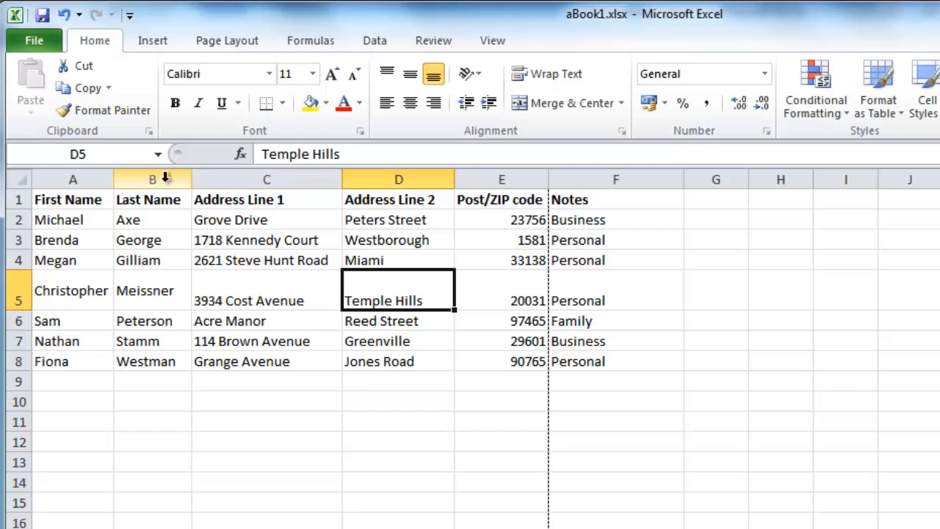
# - Select the whole Last Name column (B) and switch on filtering from the Data tab
pyautogui.click(153, 179)
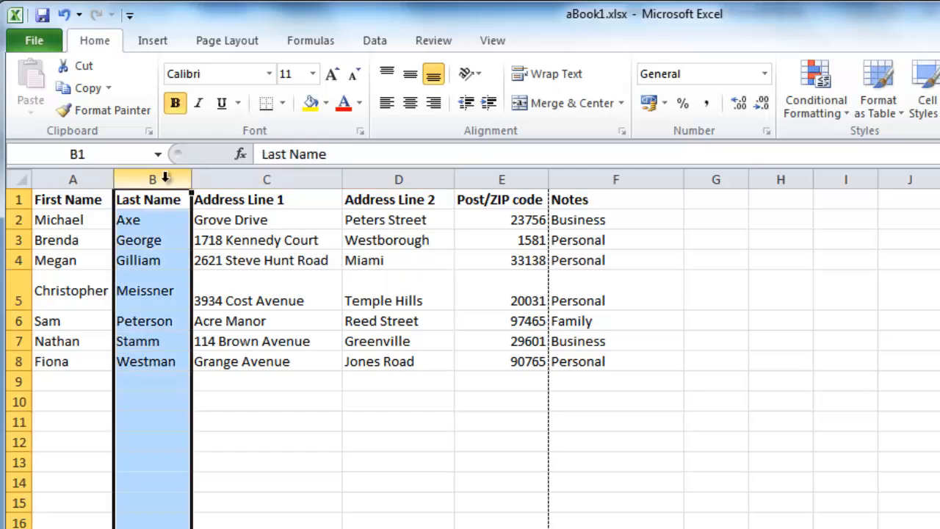
pyautogui.click(375, 41)
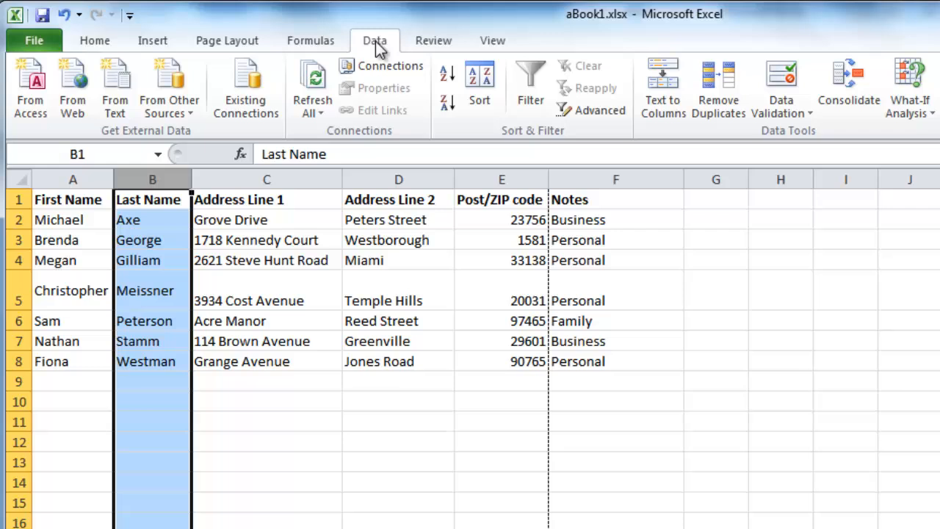
pyautogui.moveTo(530, 89)
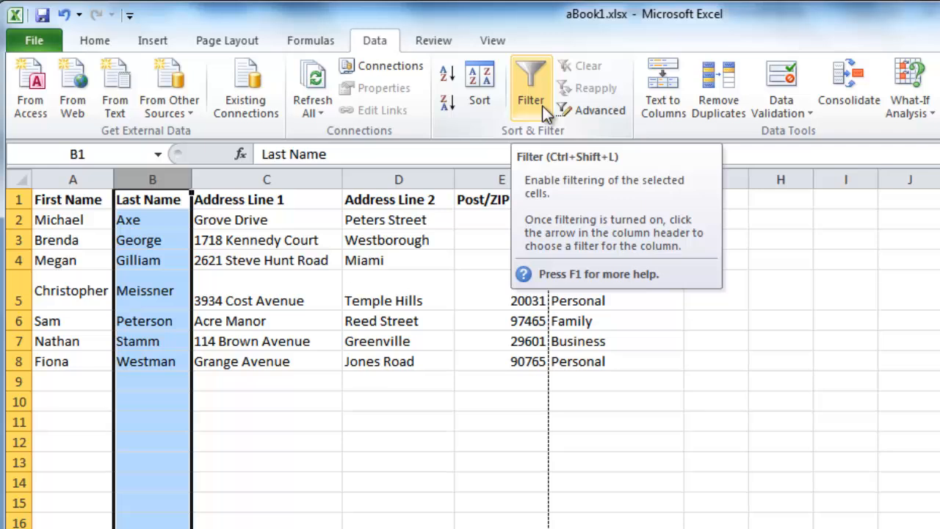
pyautogui.click(530, 84)
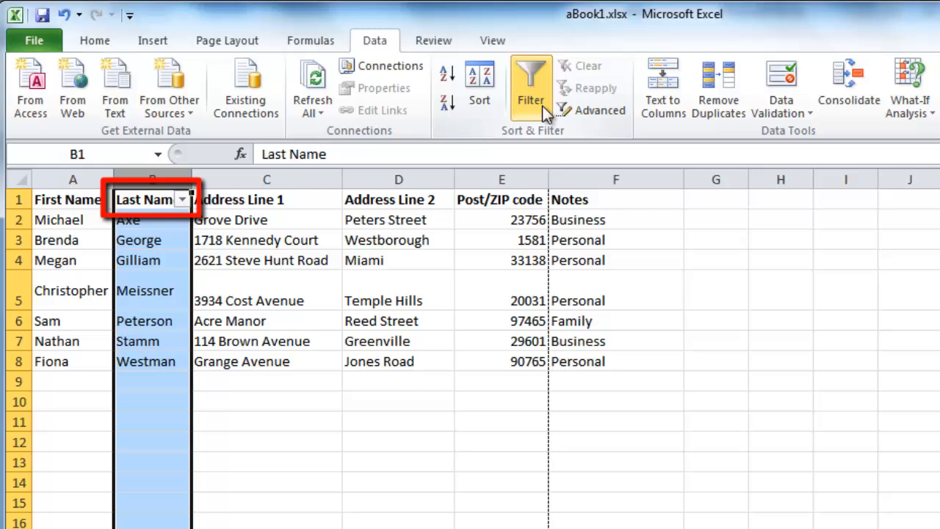
pyautogui.moveTo(305, 209)
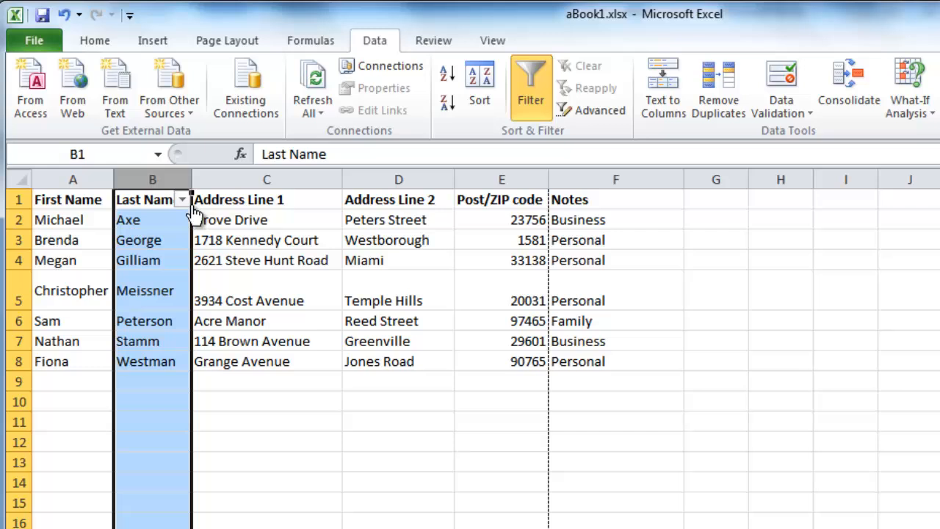
# - Drop down the Last Name header's filter list showing every last name ticked
pyautogui.click(182, 199)
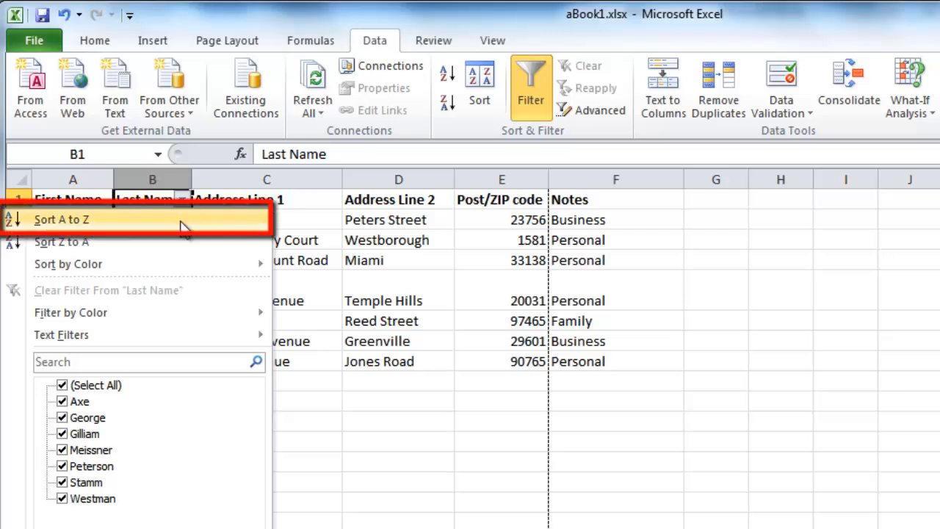
# - Sort A to Z by last name, expanding the selection so whole rows stay together
pyautogui.click(62, 219)
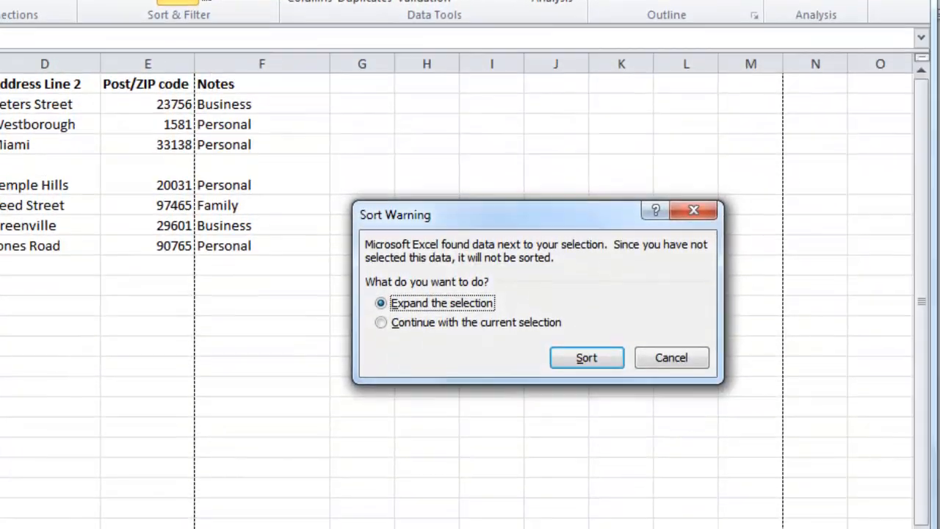
pyautogui.moveTo(433, 350)
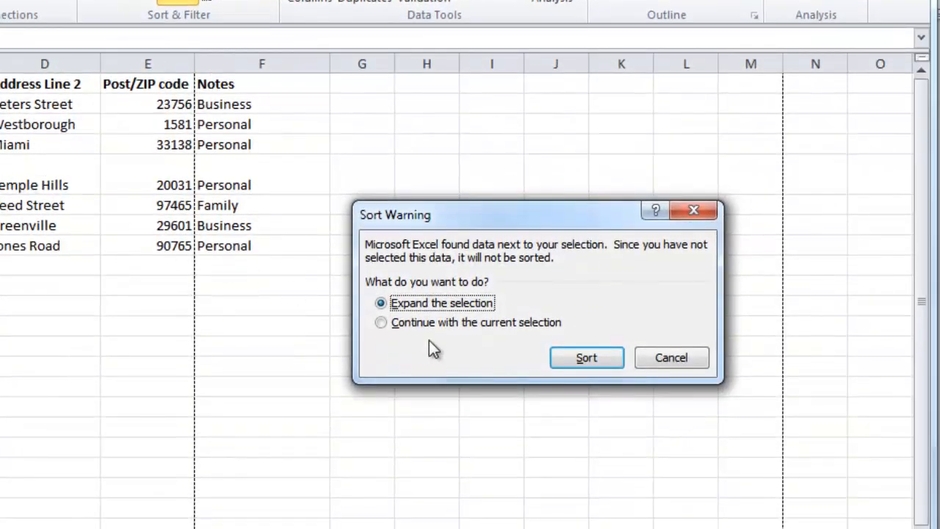
pyautogui.moveTo(477, 308)
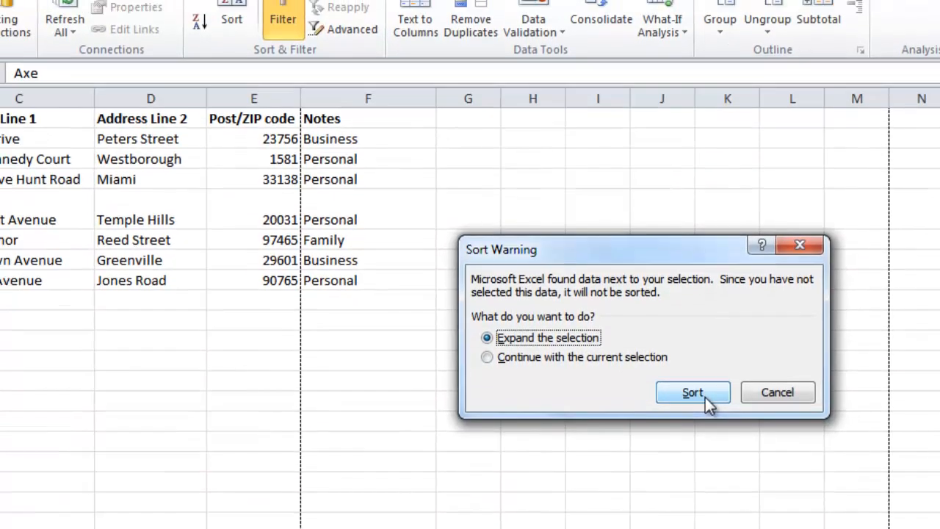
pyautogui.click(692, 391)
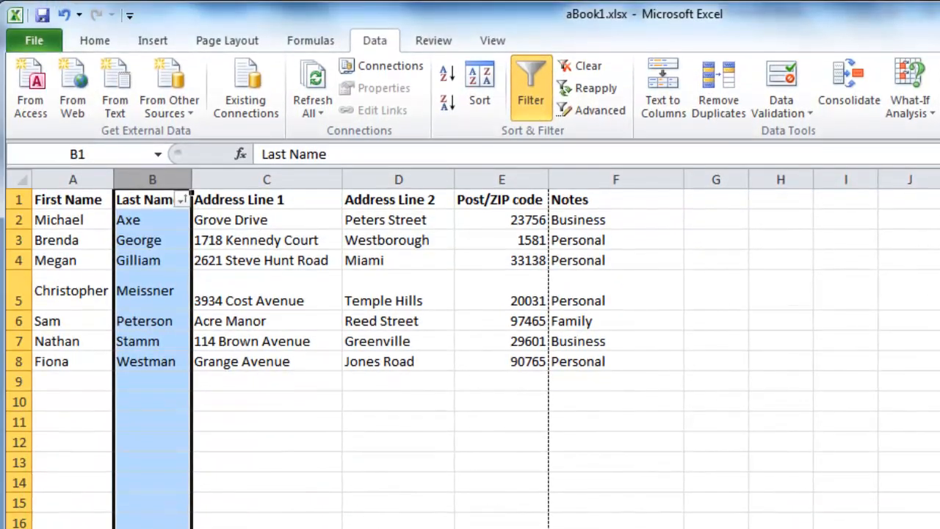
pyautogui.moveTo(717, 408)
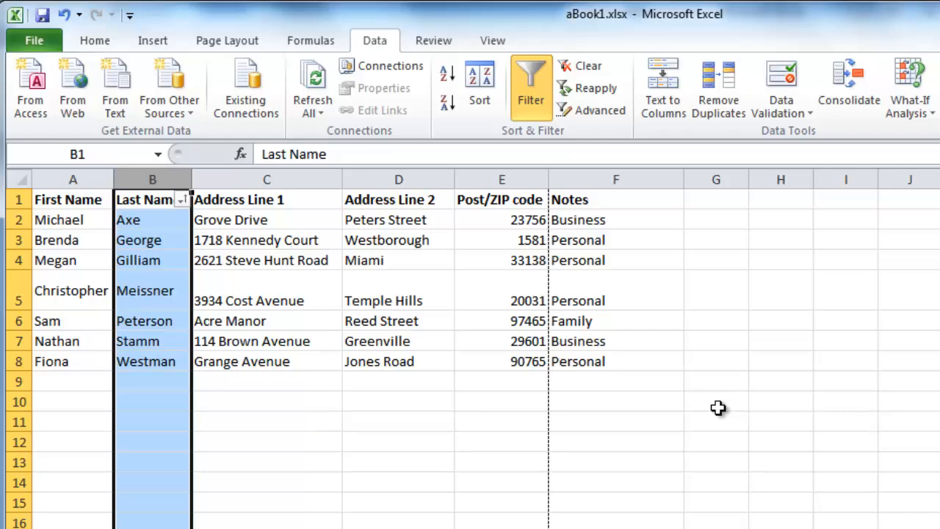